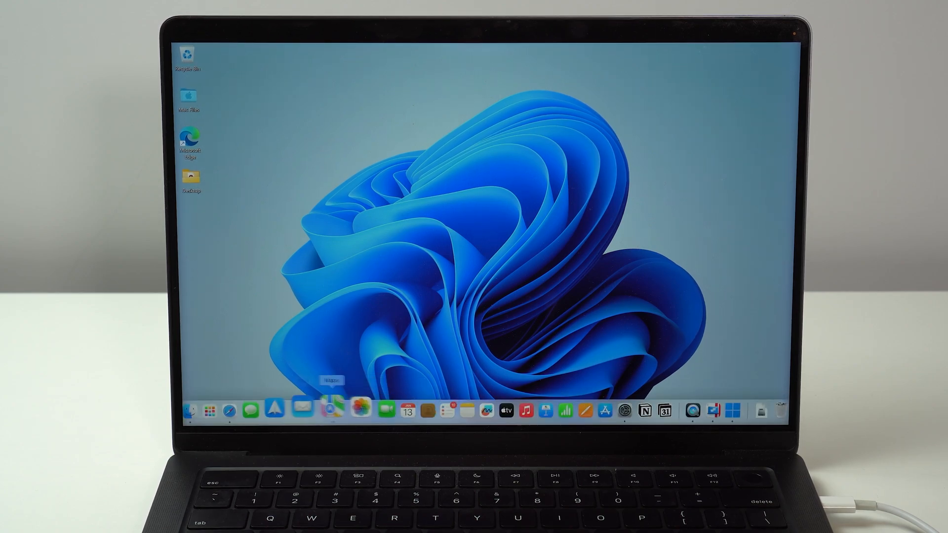
pyautogui.moveTo(348, 411)
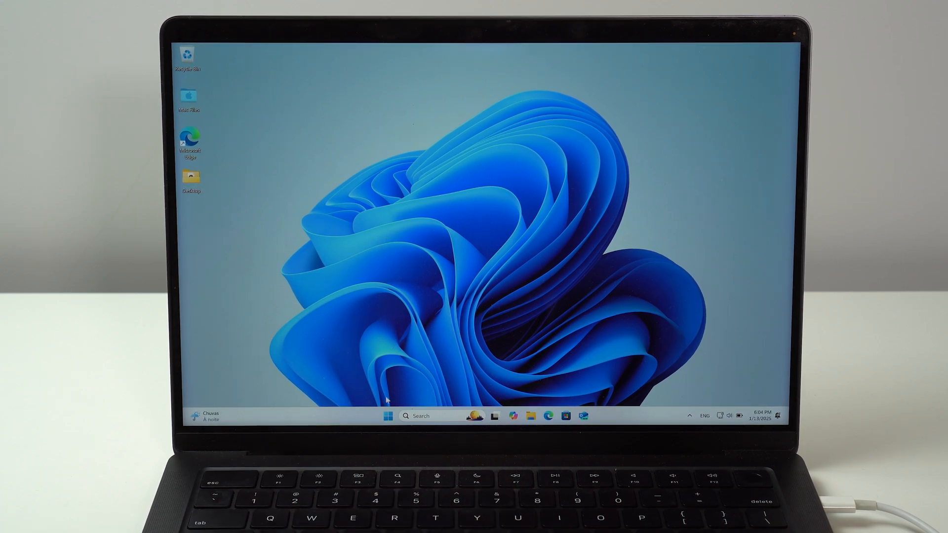
# View the free trial download page from parallels.com, then return to the Parallels homepage
pyautogui.click(387, 416)
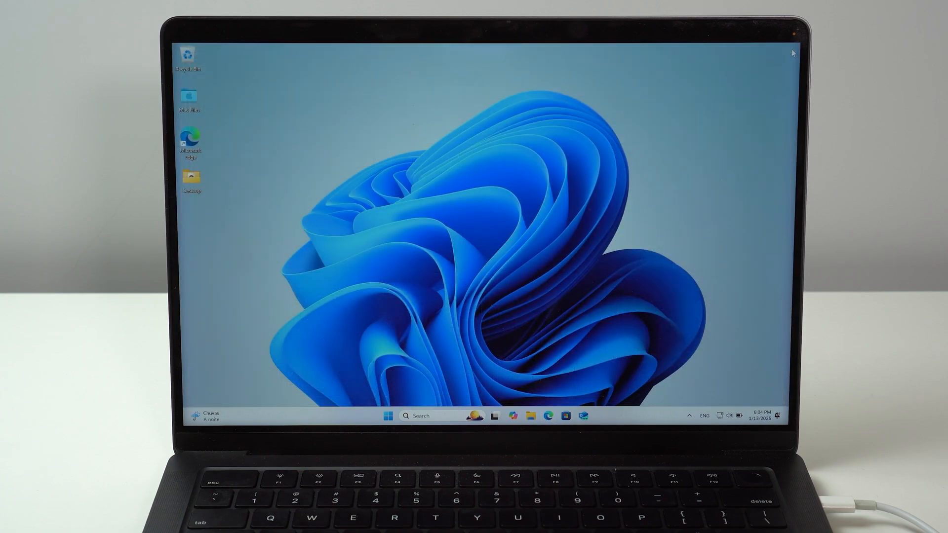
pyautogui.moveTo(445, 222)
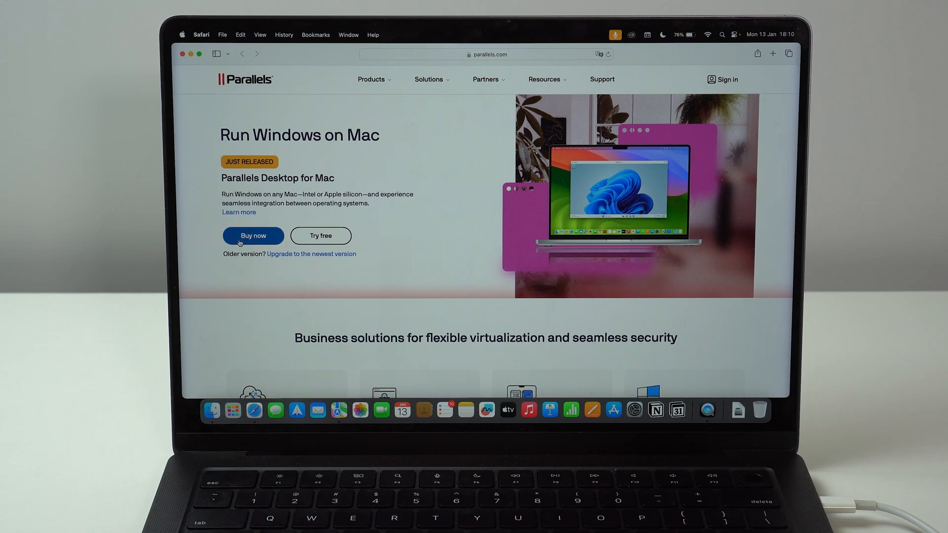
pyautogui.moveTo(320, 243)
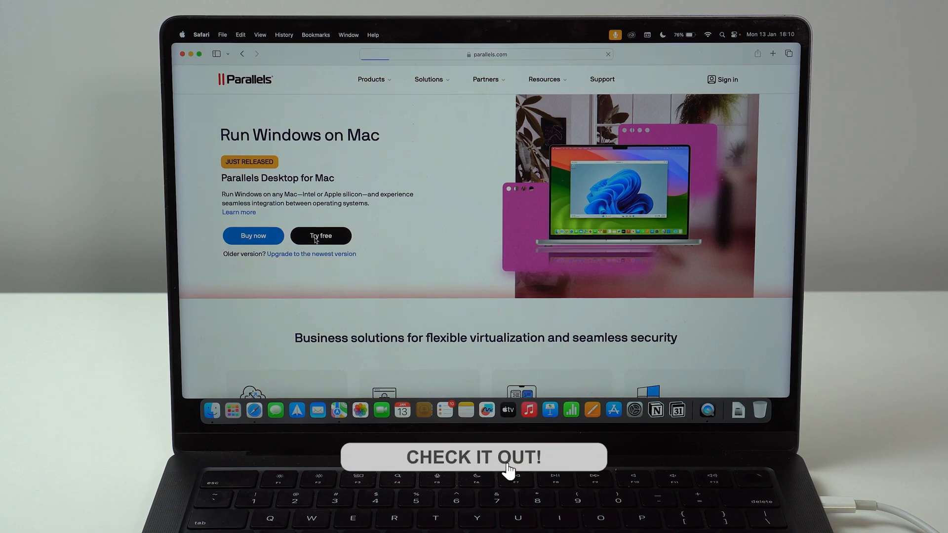
pyautogui.click(320, 236)
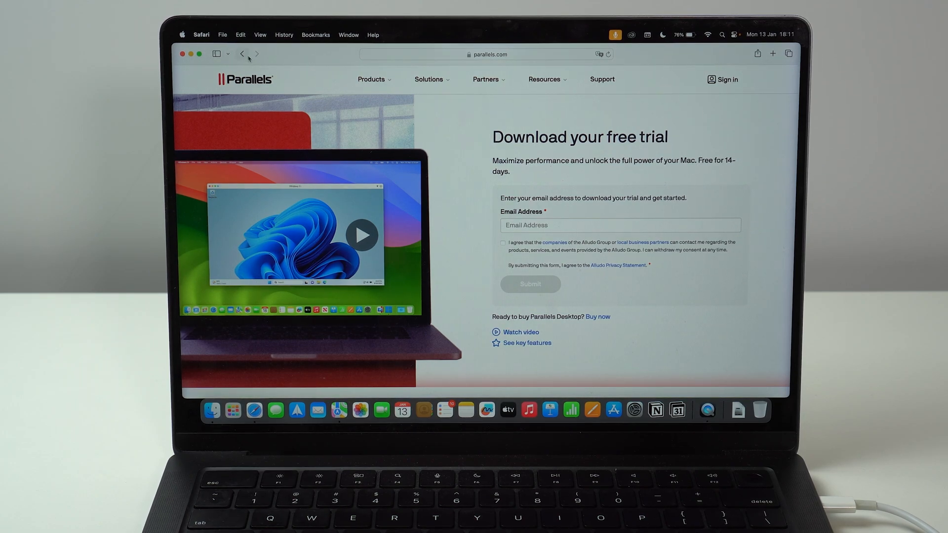
pyautogui.click(243, 54)
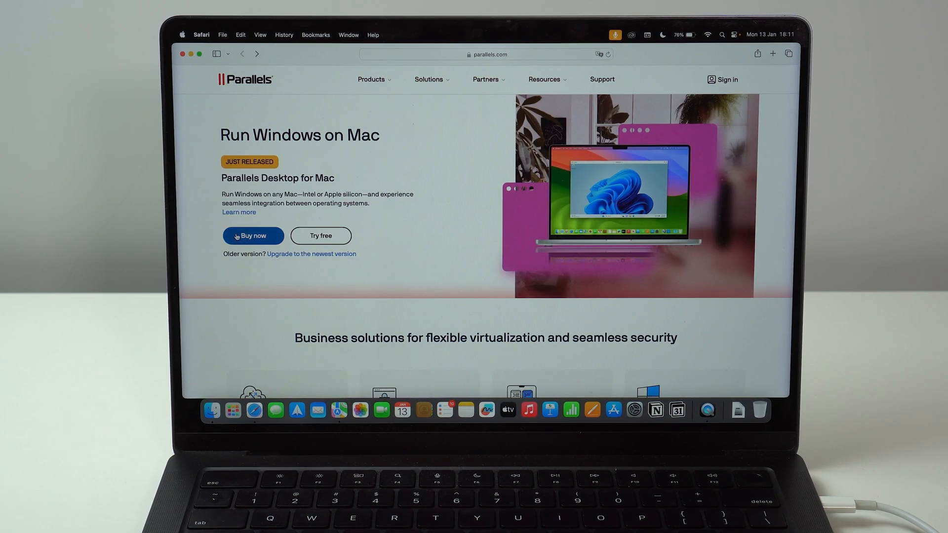
pyautogui.click(253, 235)
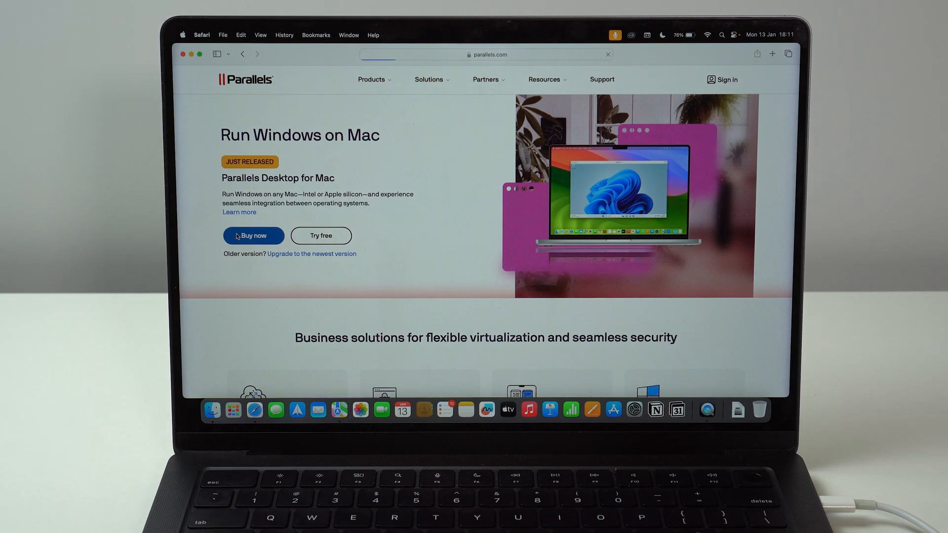
# View the Parallels Desktop purchase plans via Buy now and scroll through the editions
pyautogui.click(252, 236)
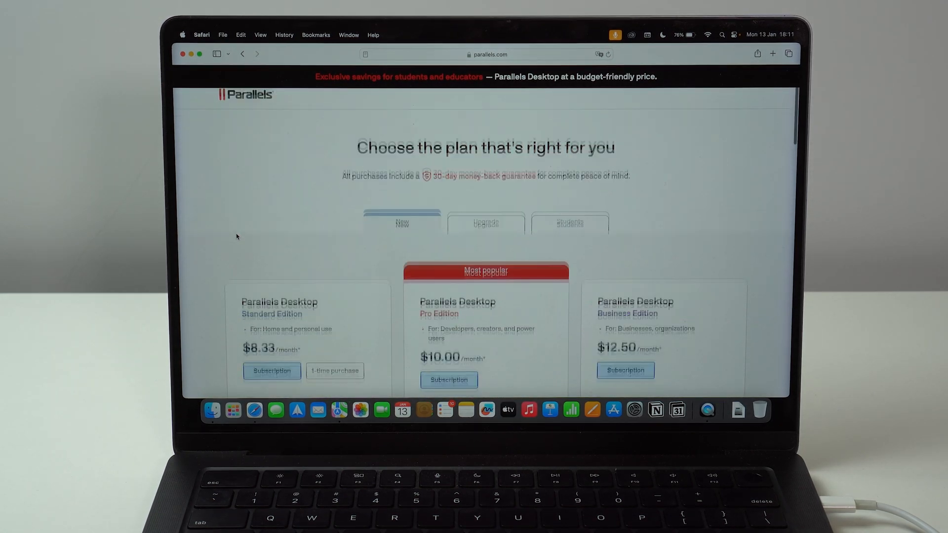
pyautogui.scroll(-3)
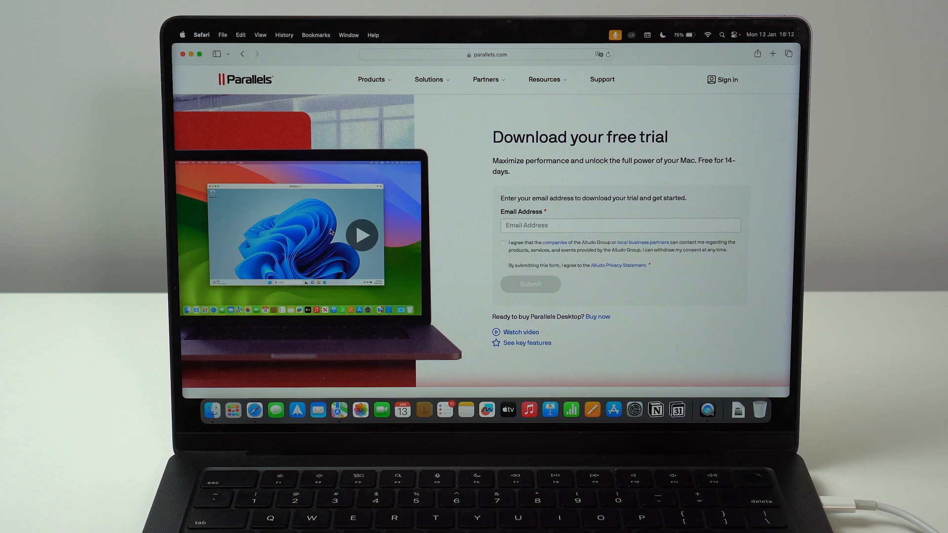
pyautogui.click(620, 225)
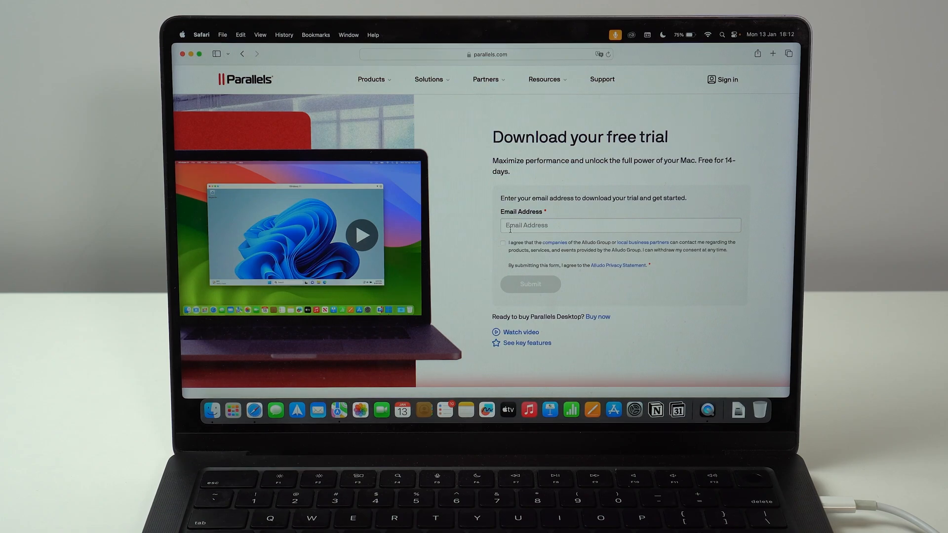
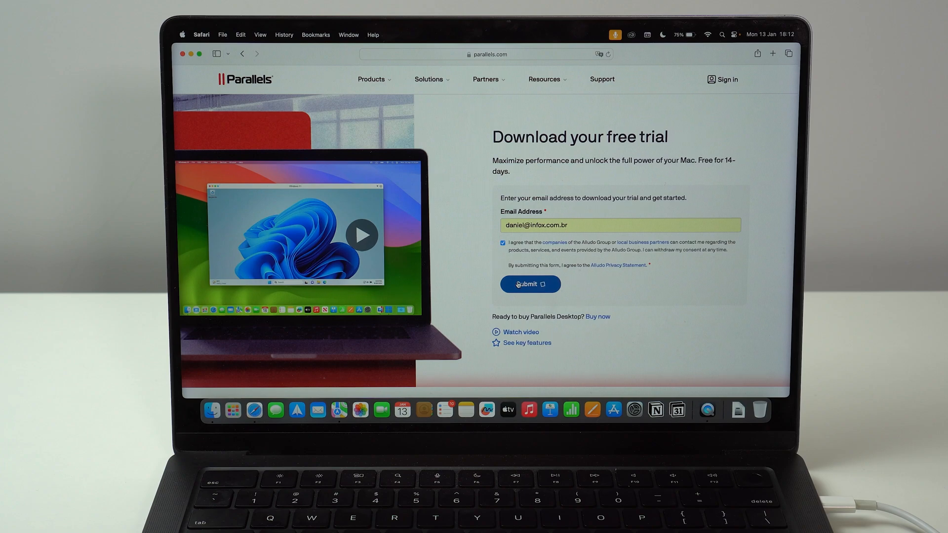
pyautogui.click(530, 284)
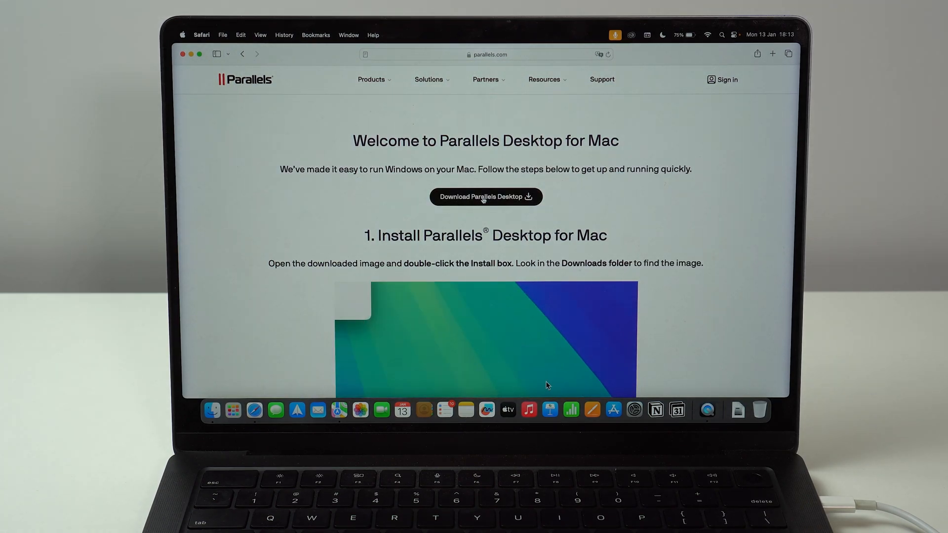
pyautogui.click(486, 197)
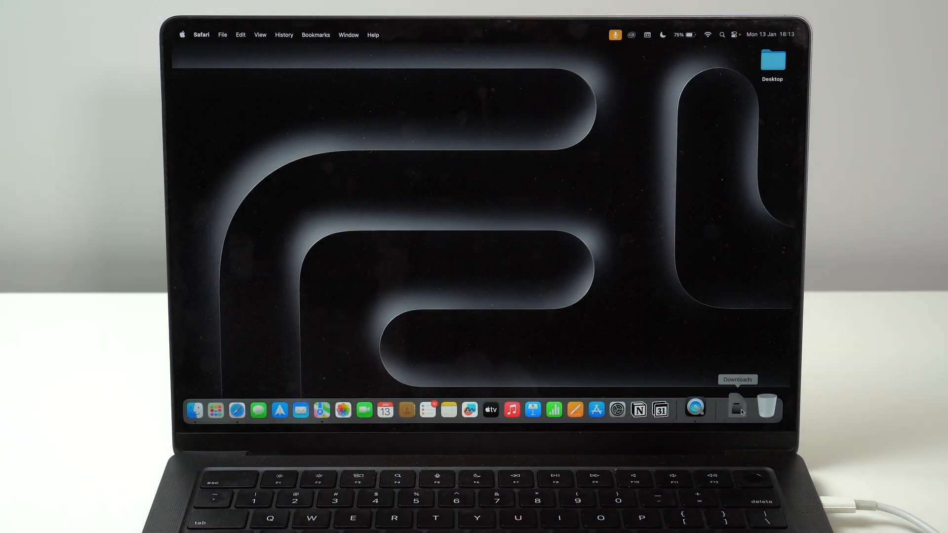
pyautogui.moveTo(743, 381)
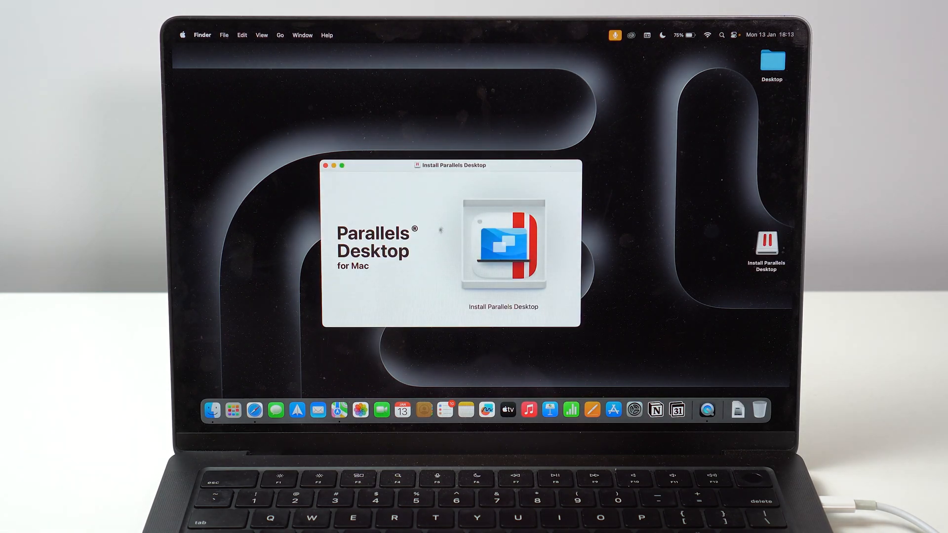
# Launch the downloaded Install Parallels Desktop app and allow it to open
pyautogui.click(503, 244)
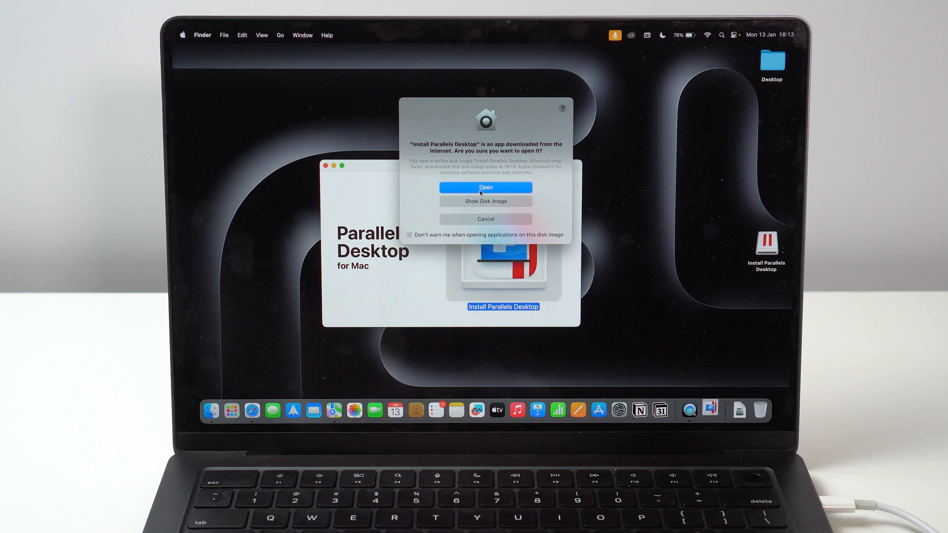
pyautogui.click(486, 187)
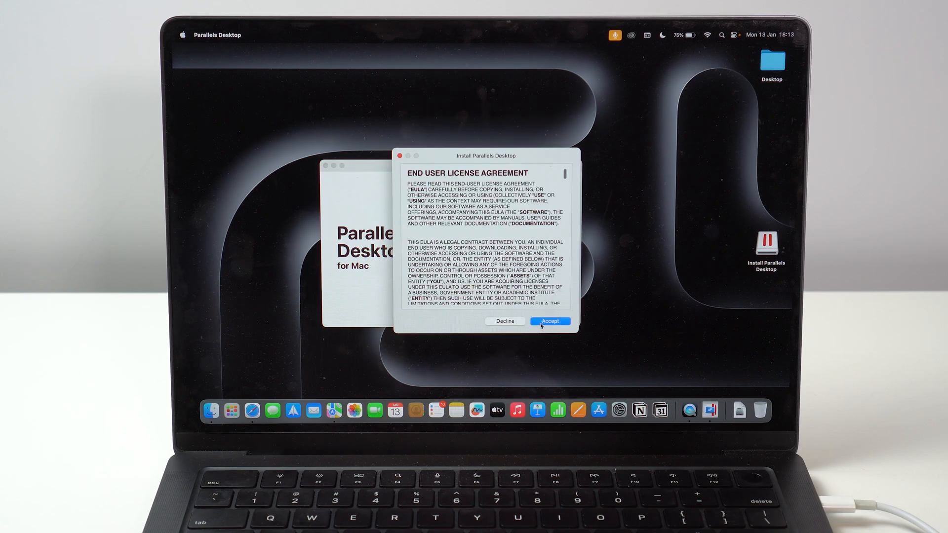
# Accept the Parallels End User License Agreement to reach the Windows 11 install screen
pyautogui.click(549, 322)
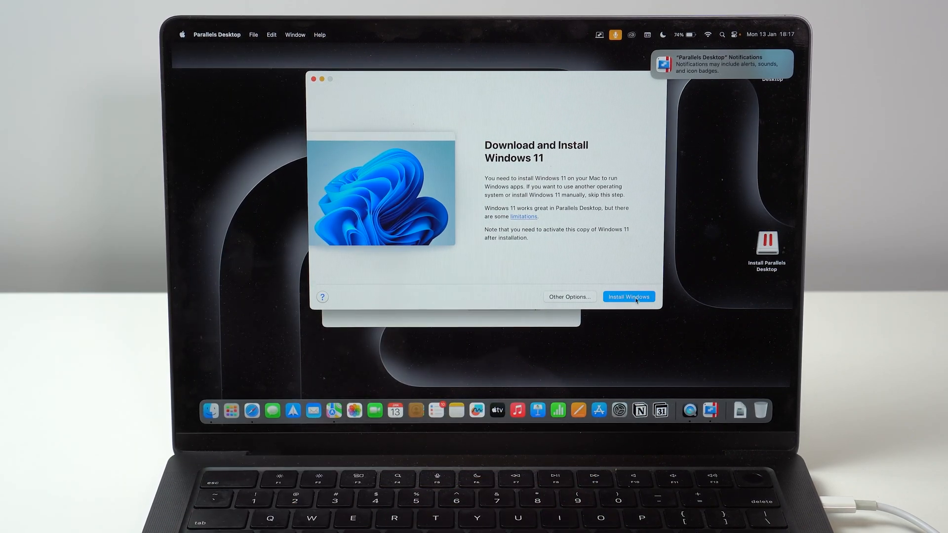
# Start the Windows 11 download and installation into a new virtual machine
pyautogui.click(628, 296)
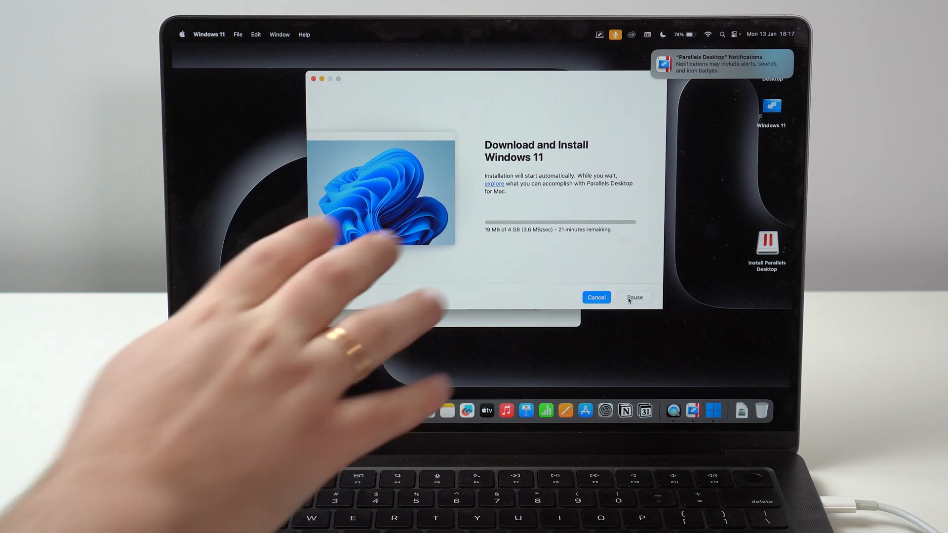
pyautogui.click(634, 297)
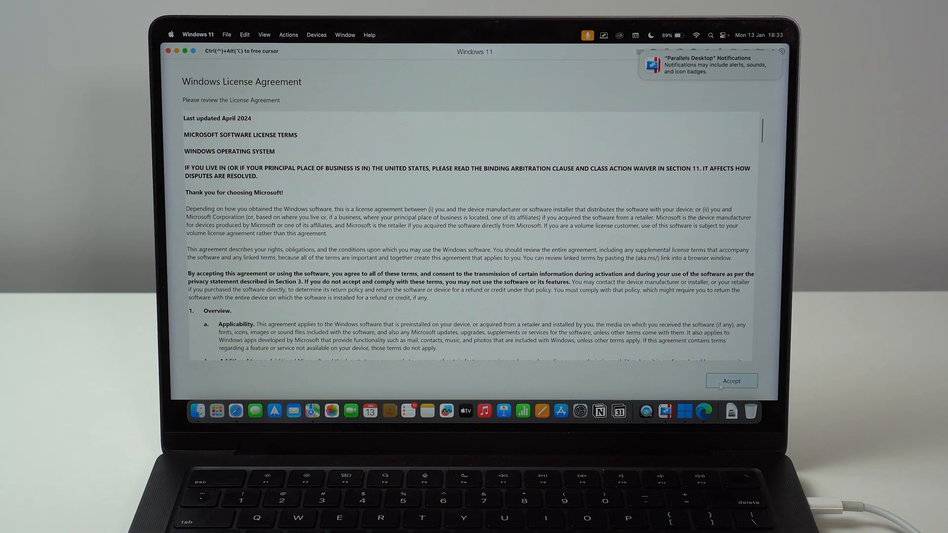
# Accept the Windows License Agreement so Windows 11 setup finishes inside the VM
pyautogui.click(732, 382)
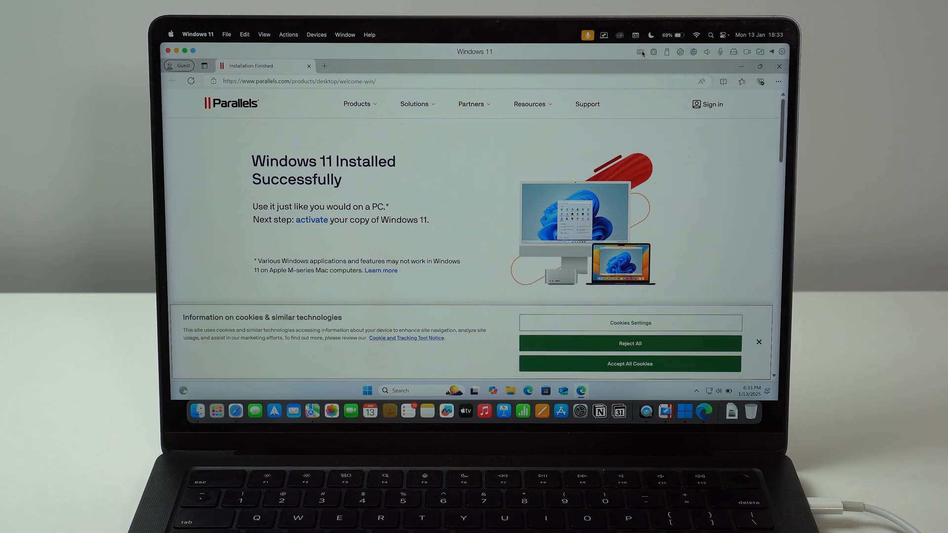
pyautogui.moveTo(735, 125)
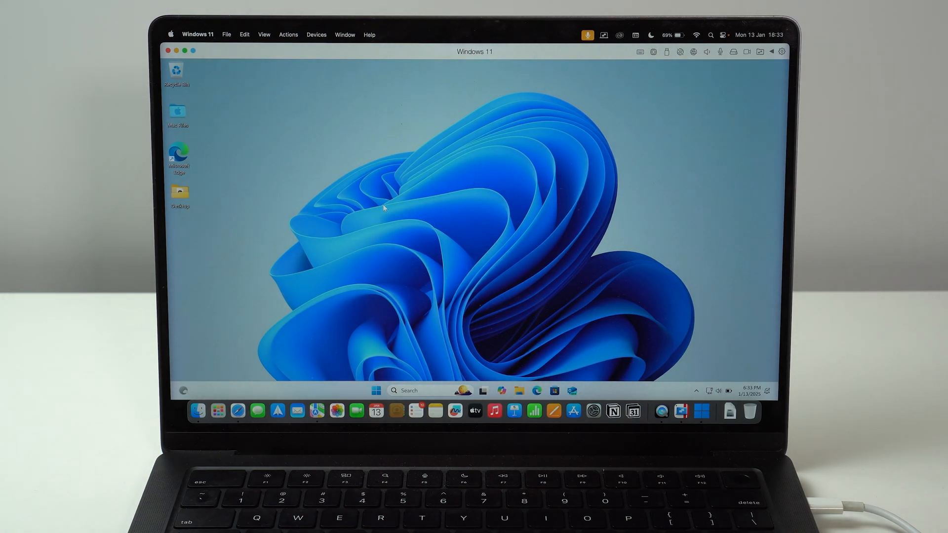
pyautogui.moveTo(398, 258)
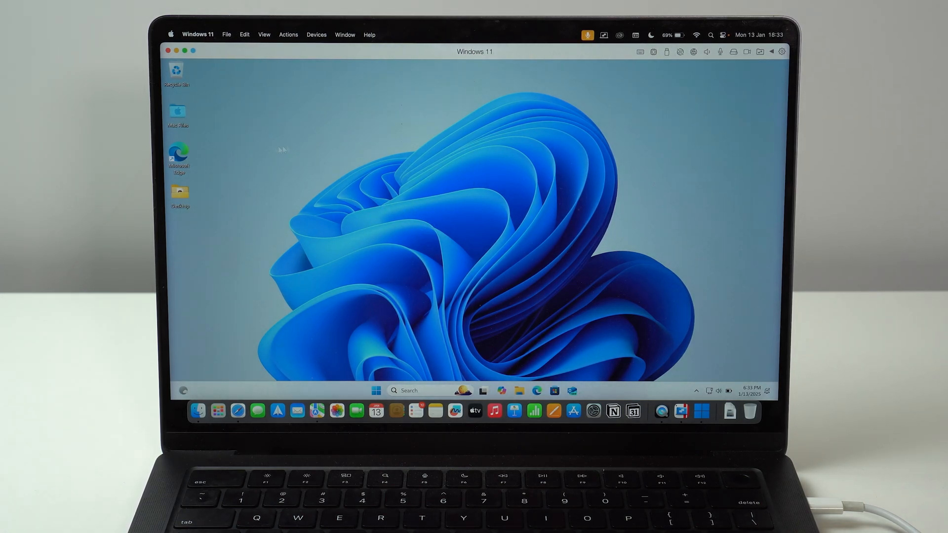
pyautogui.moveTo(196, 185)
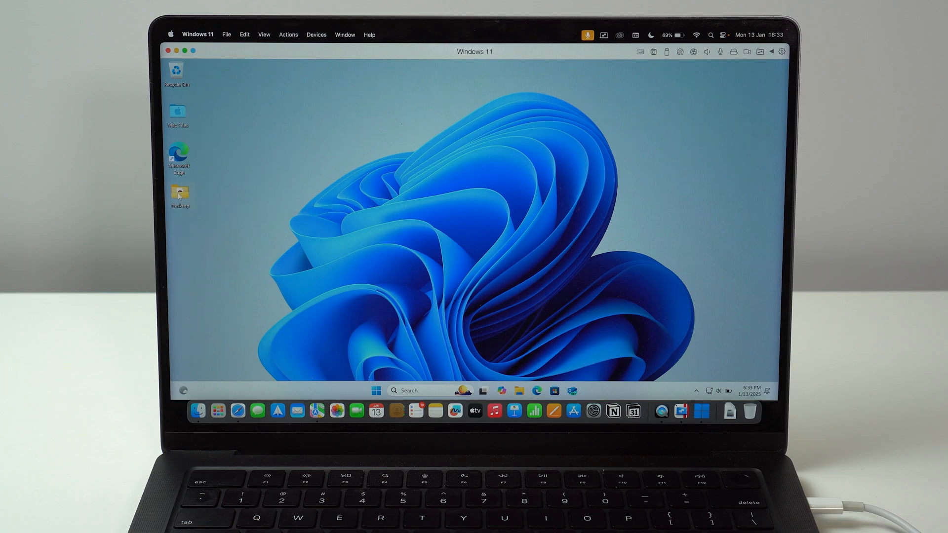
pyautogui.doubleClick(178, 194)
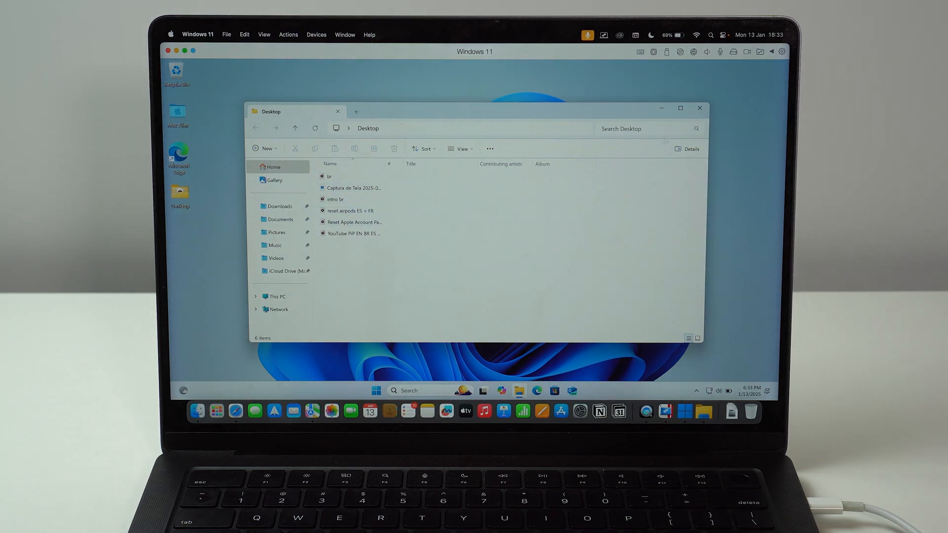
pyautogui.click(700, 107)
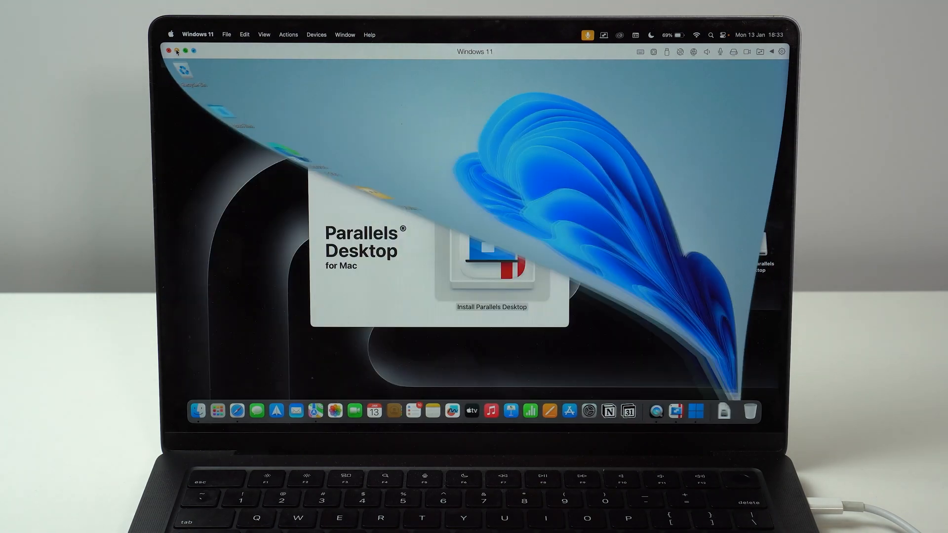
pyautogui.click(173, 49)
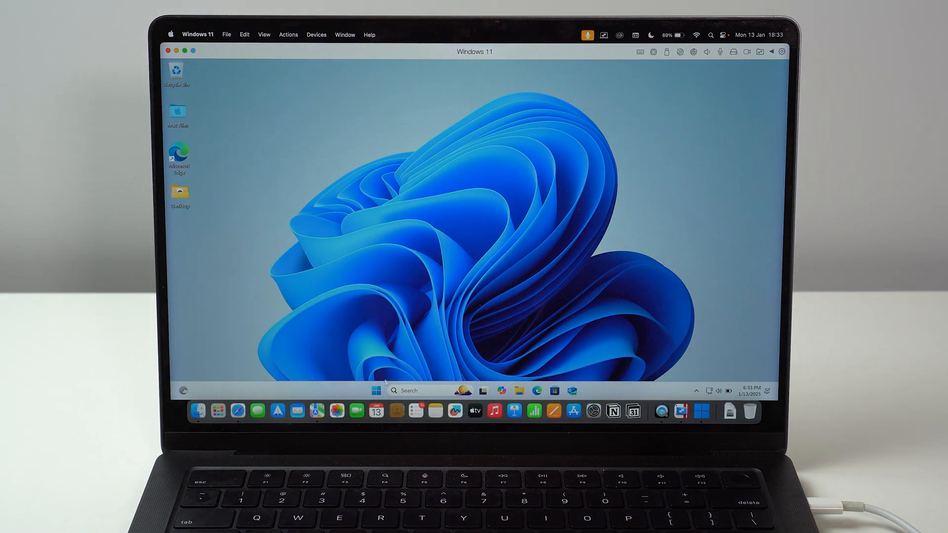
pyautogui.click(379, 390)
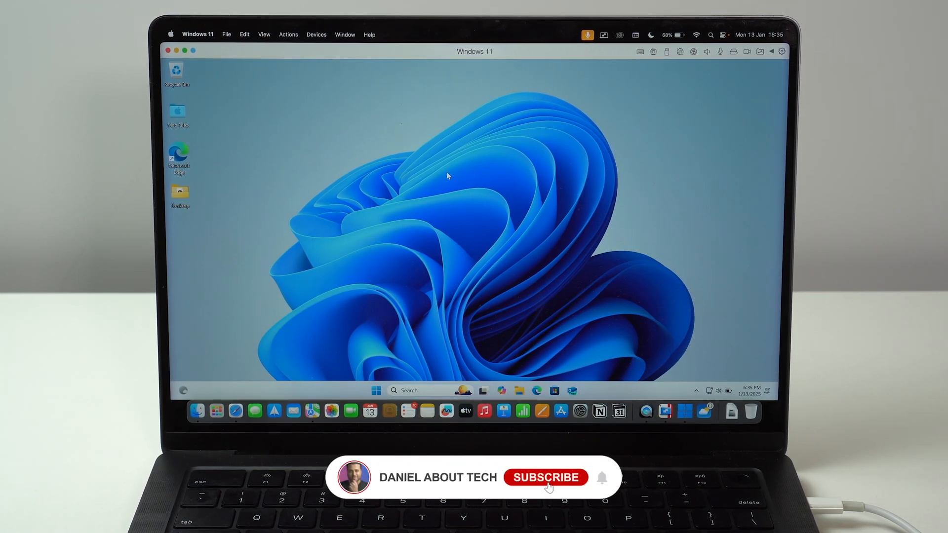
pyautogui.click(545, 477)
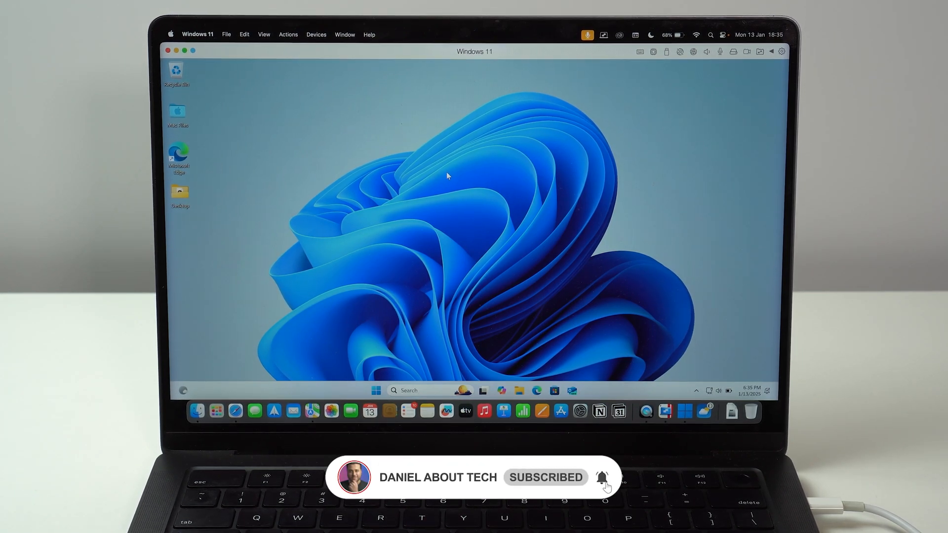